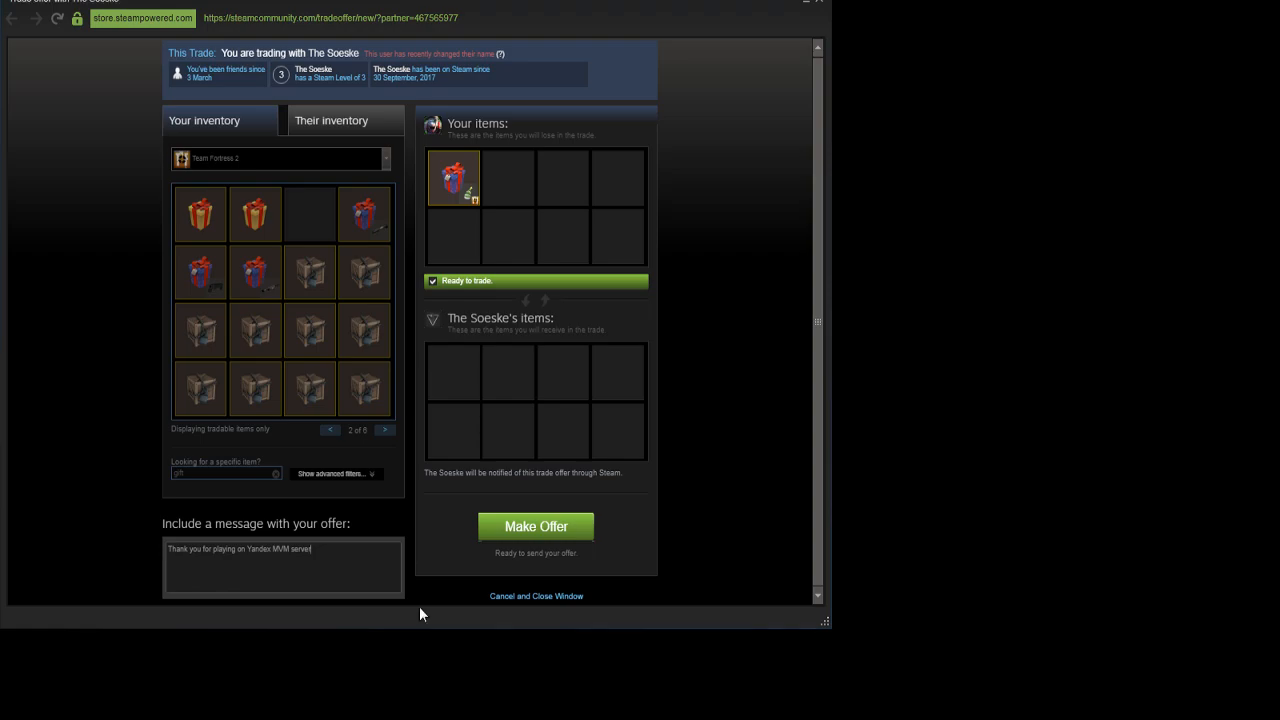
pyautogui.moveTo(388, 620)
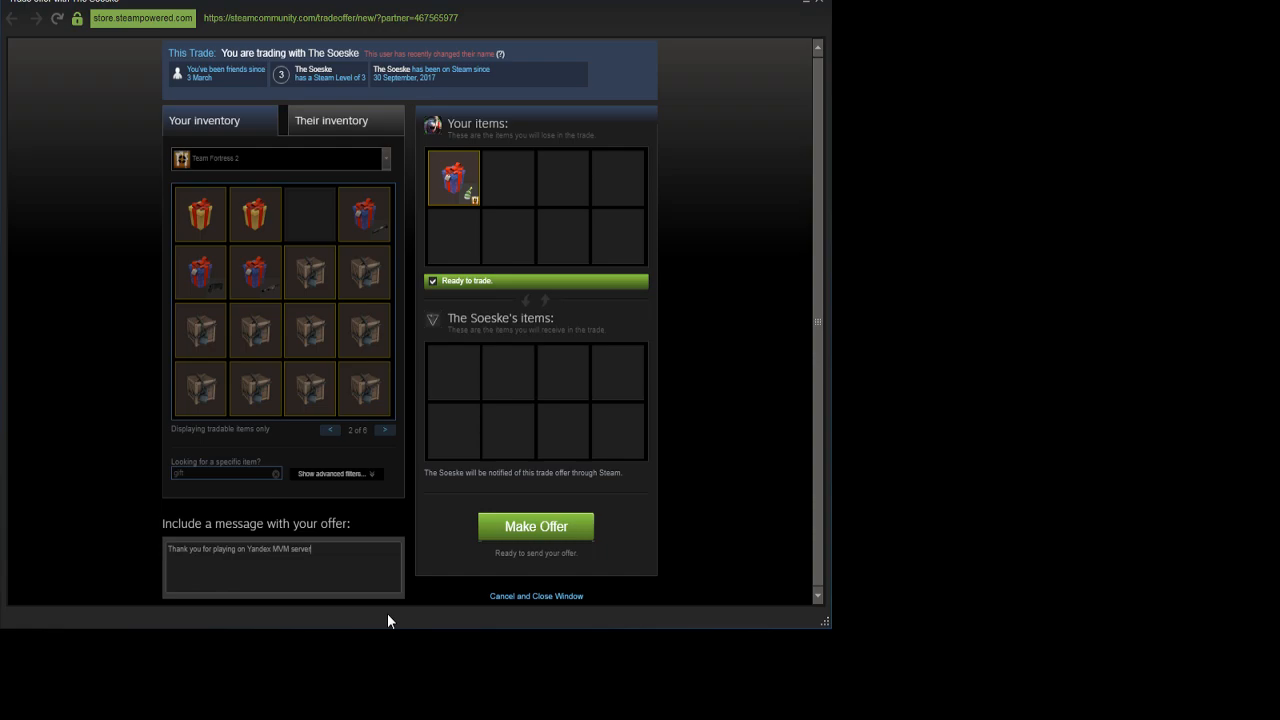
pyautogui.moveTo(484, 156)
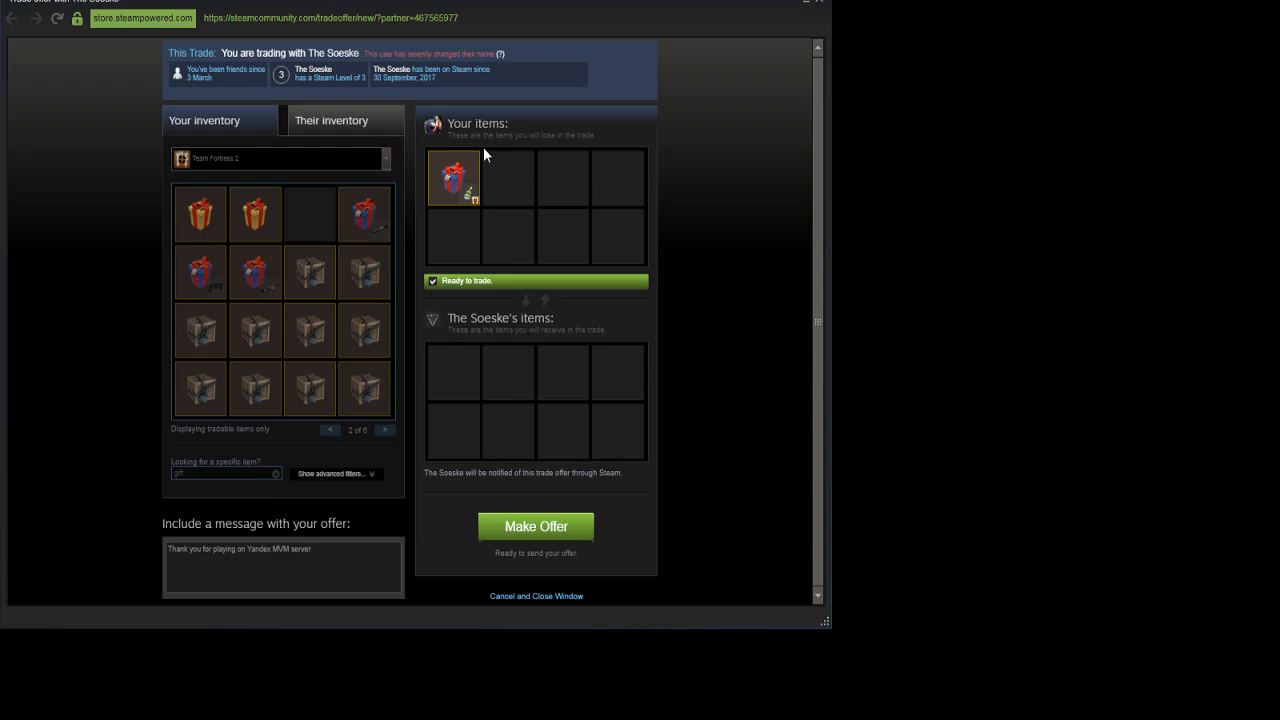
pyautogui.moveTo(590, 230)
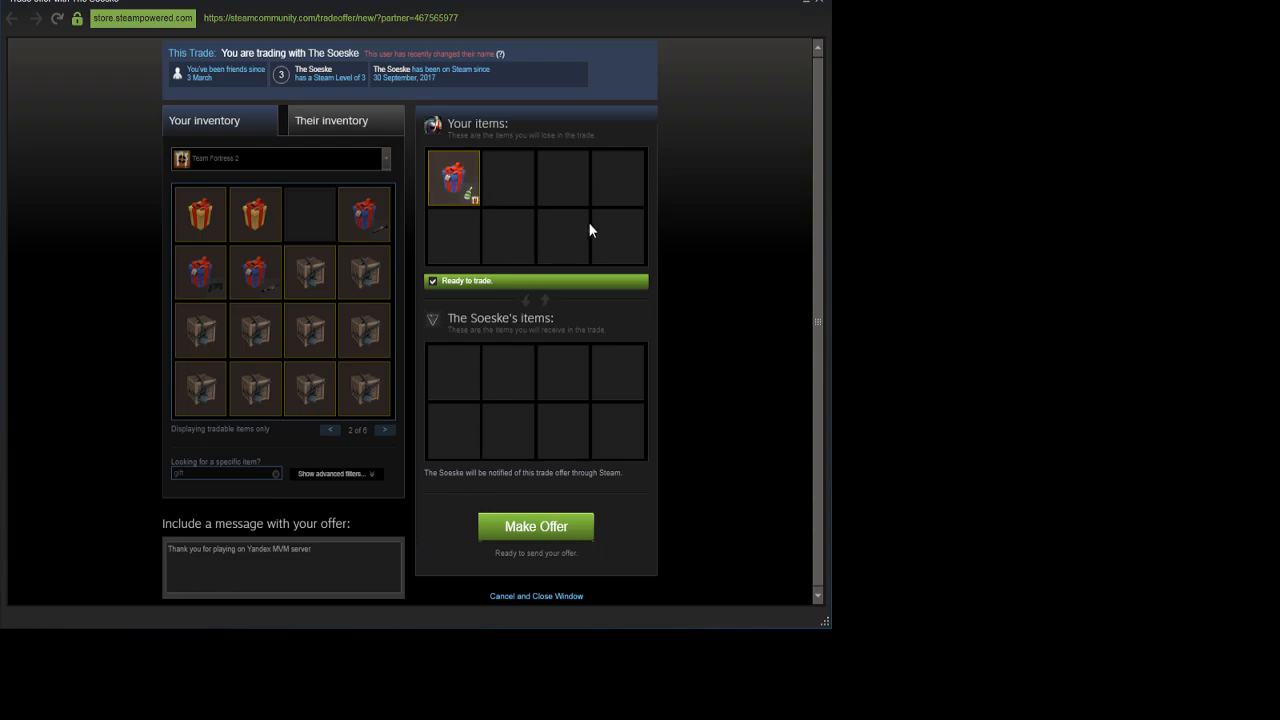
pyautogui.moveTo(544, 232)
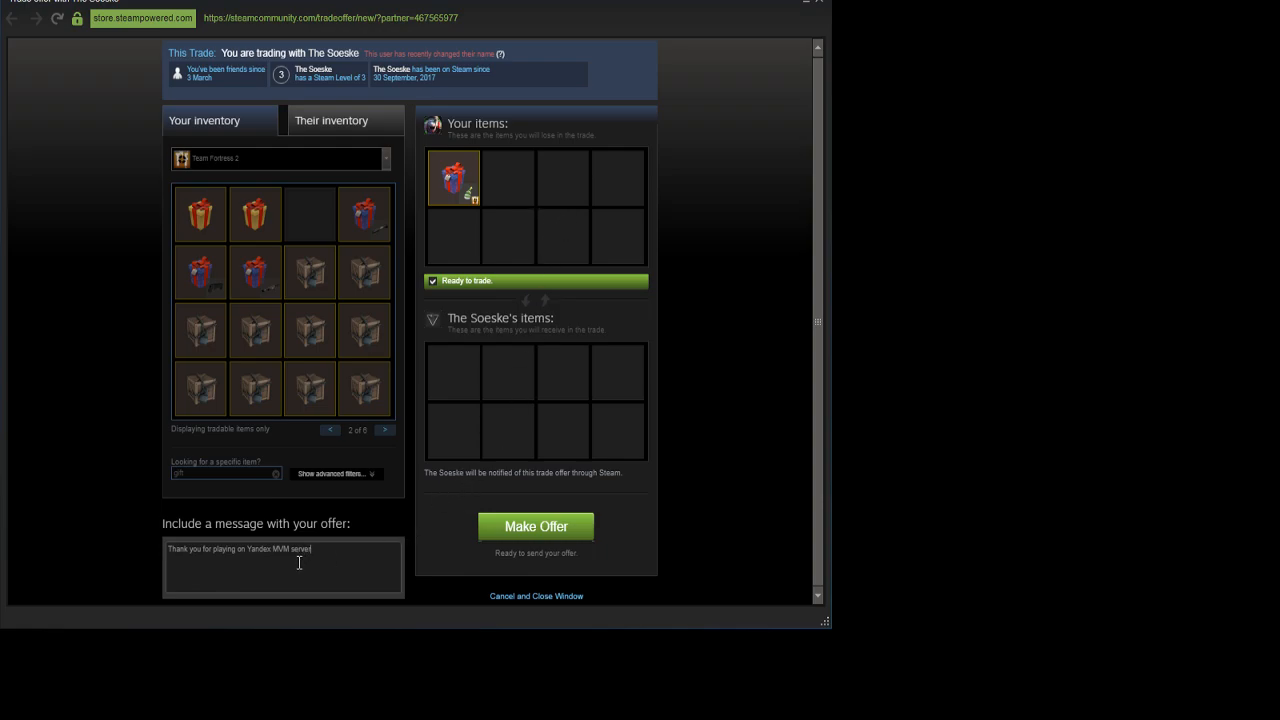
pyautogui.moveTo(504, 390)
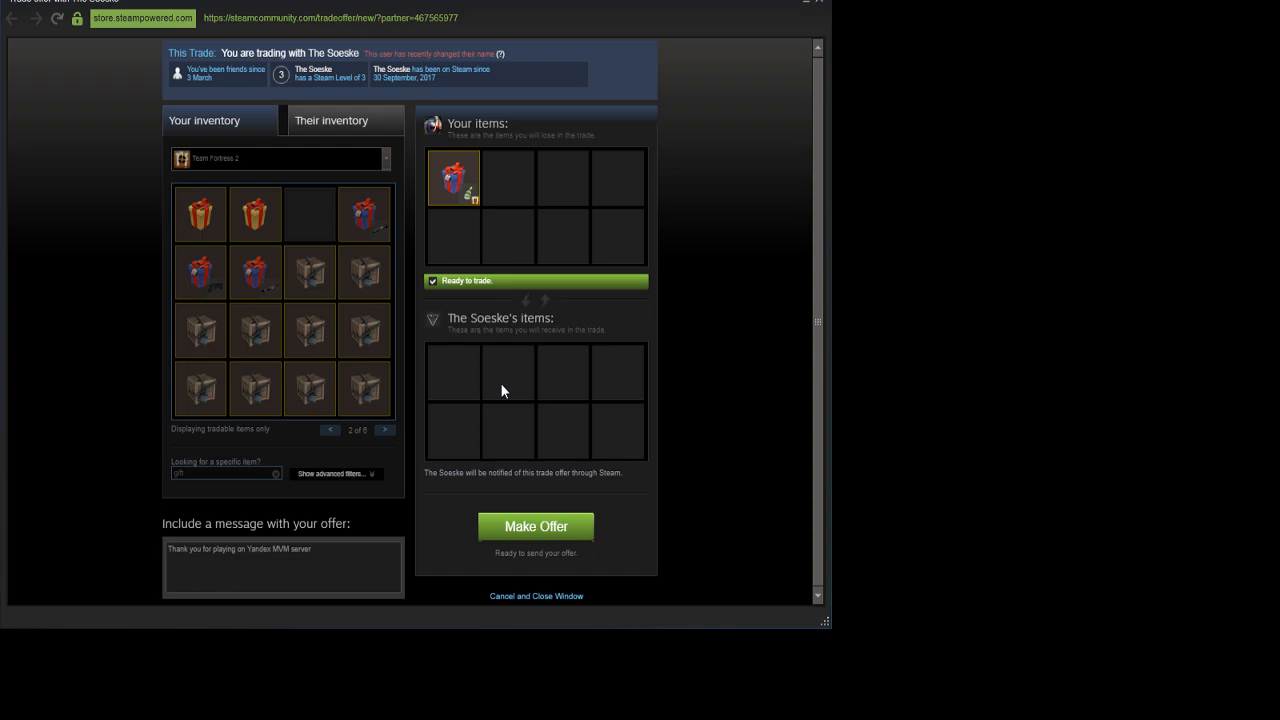
pyautogui.moveTo(490, 390)
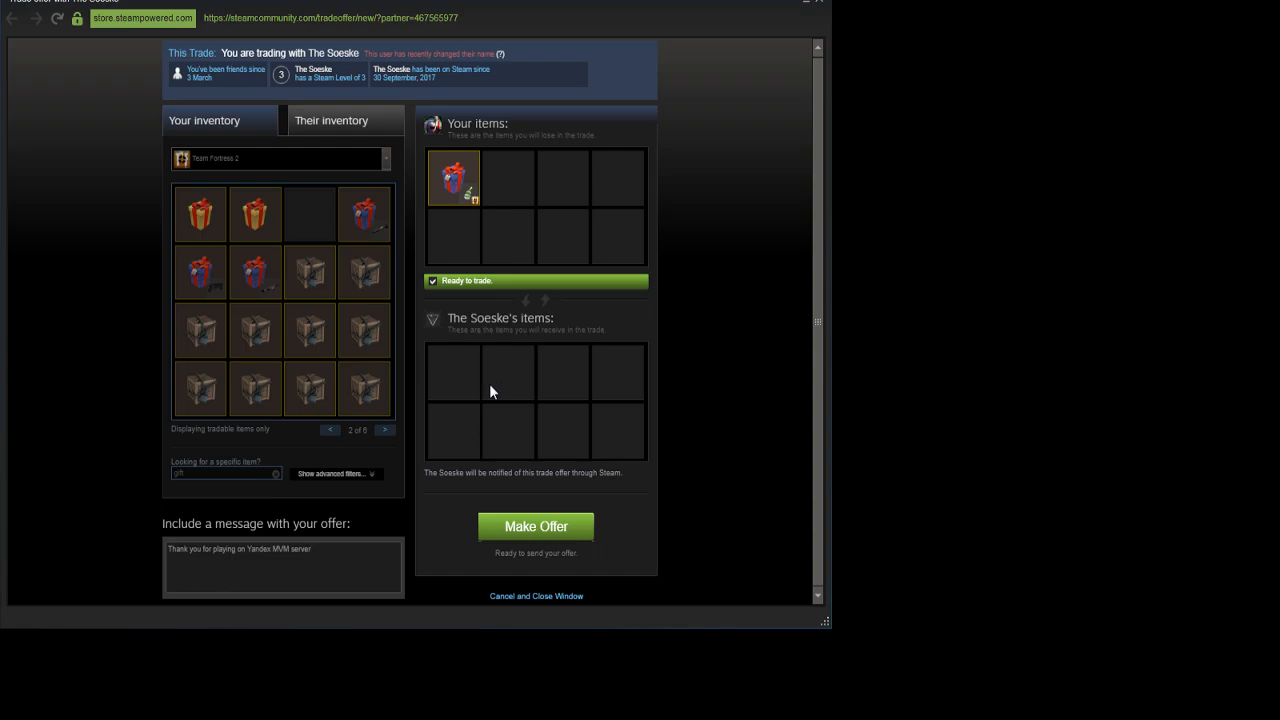
pyautogui.moveTo(476, 504)
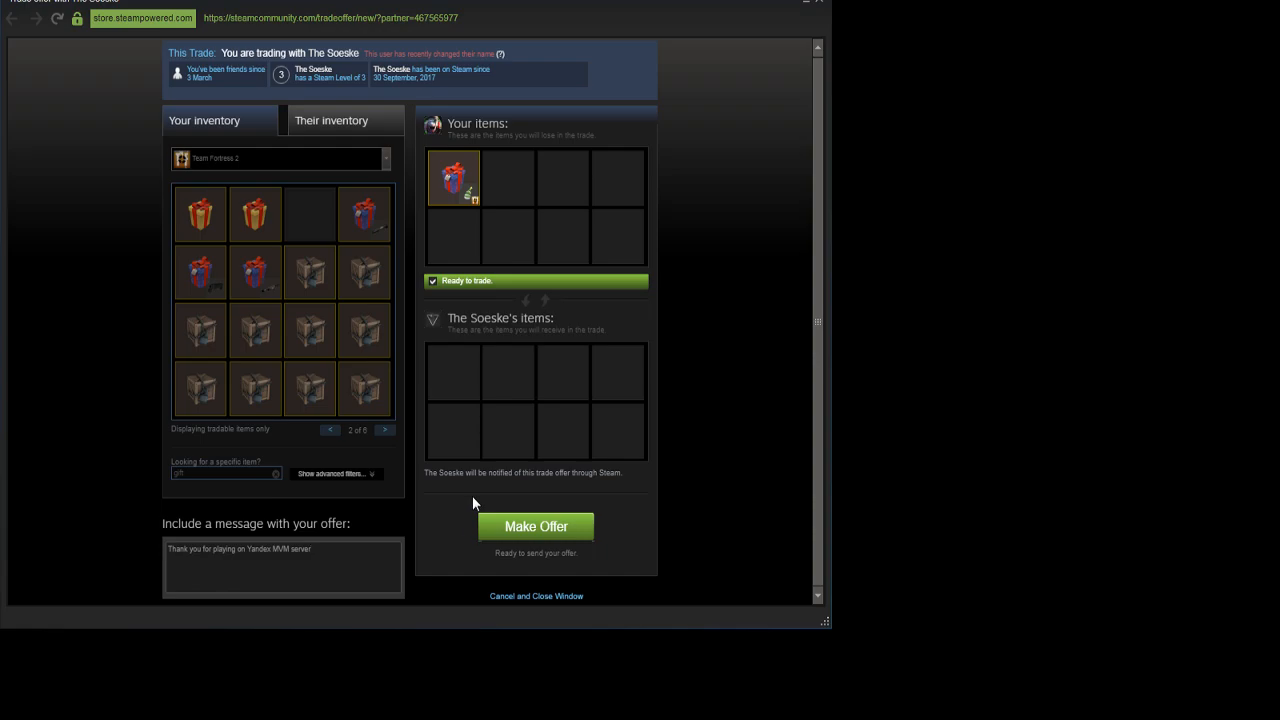